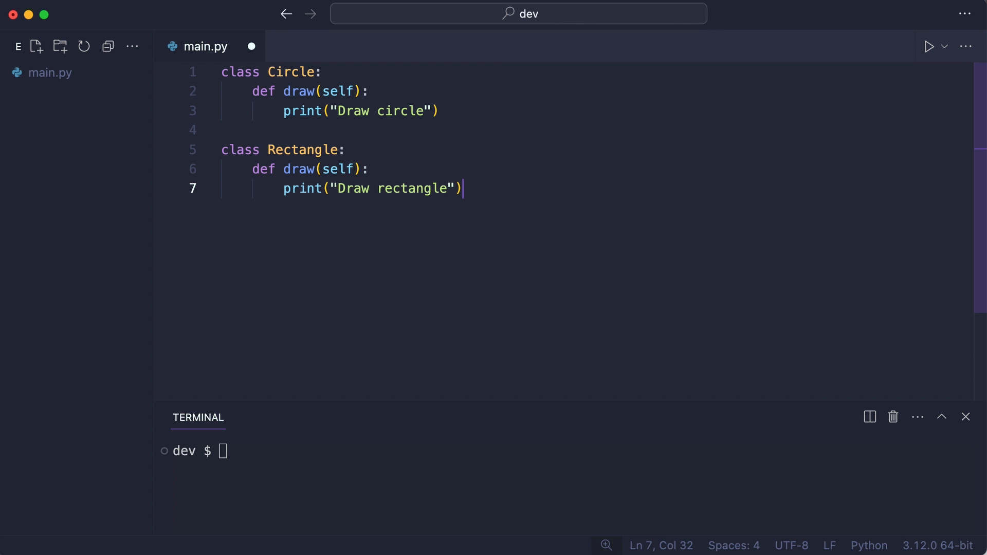
- Write draw_shapes looping shape.draw() over shapes, and my_shapes = [Circle(), Rectangle()]
key(Enter)
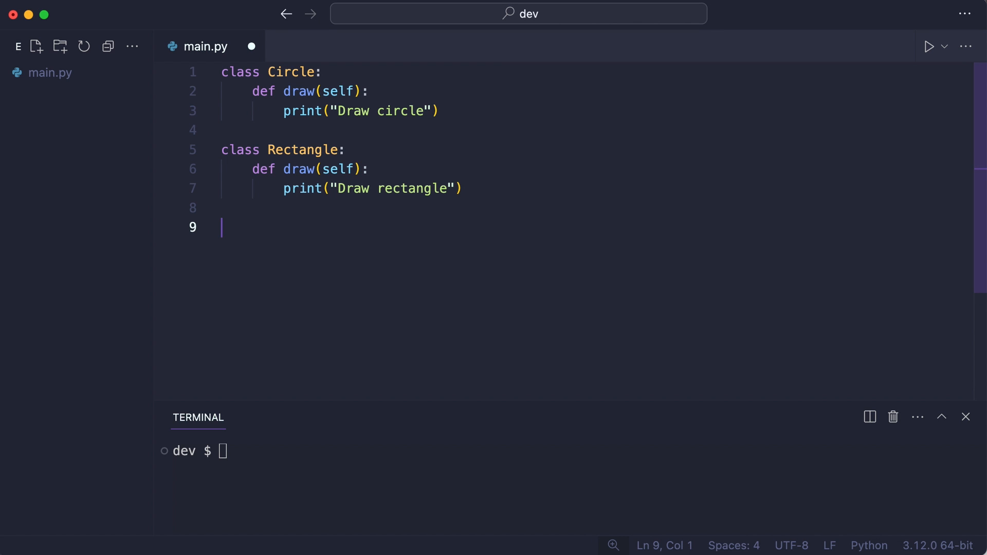
mouse_move(661, 253)
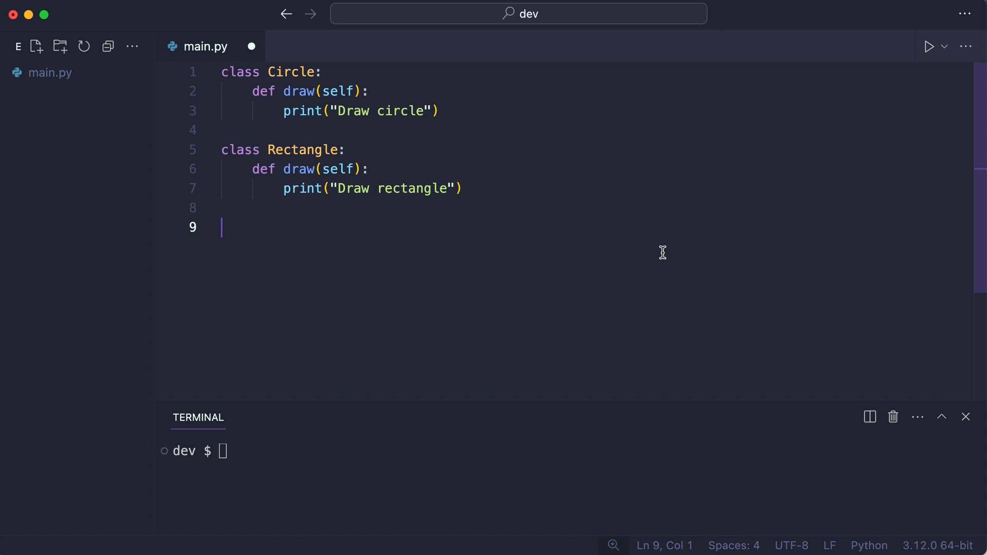
text(def draw_shapes(shapes):)
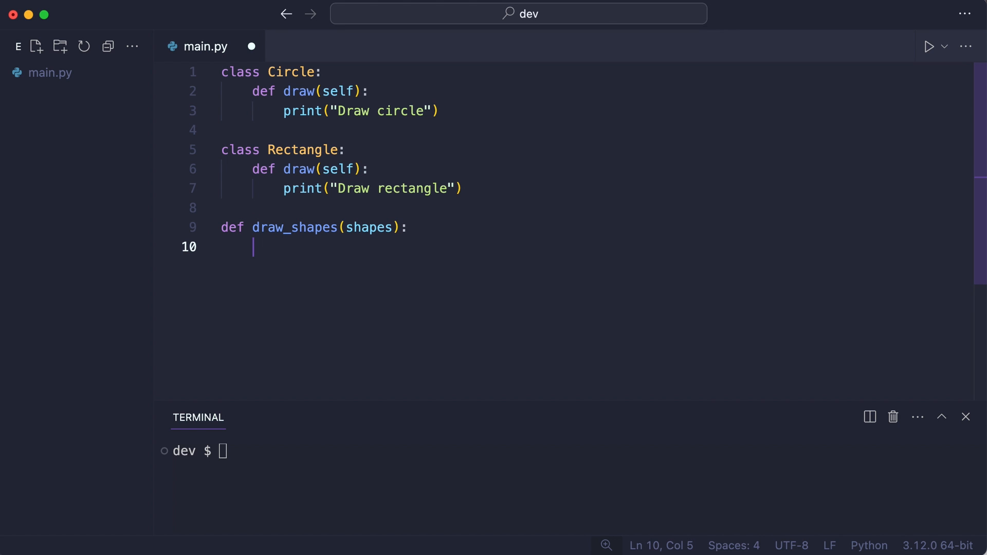
text(for shape in shapes:)
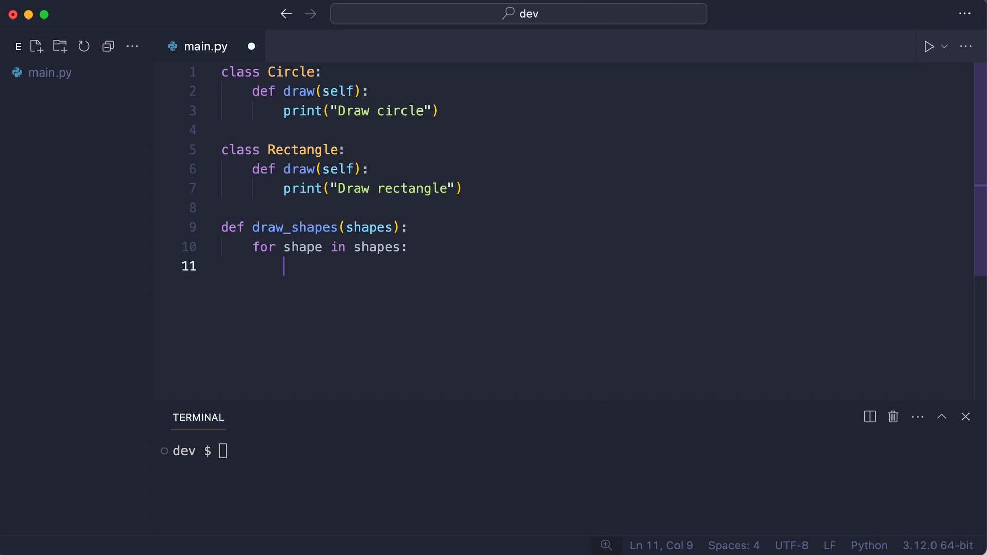
text(shape.draw())
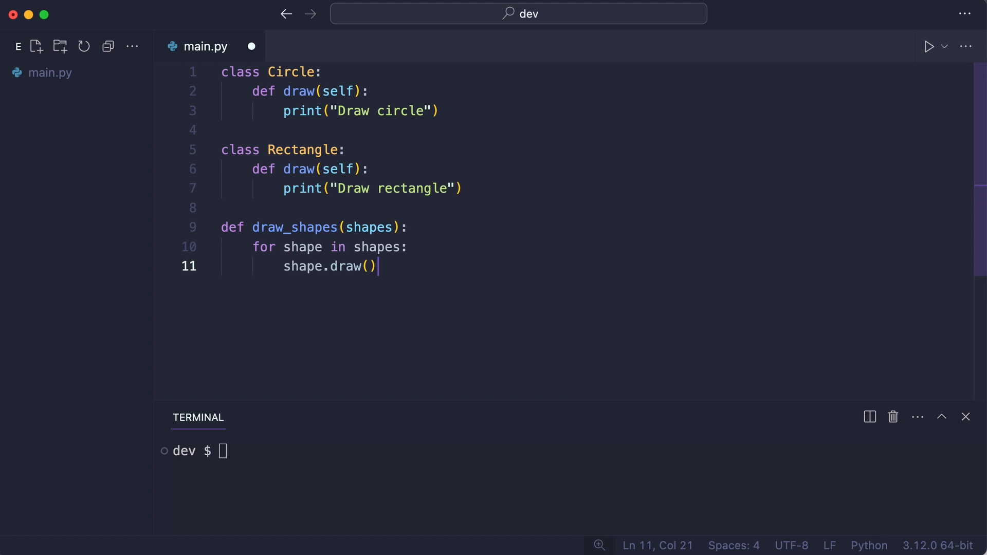
key(Enter)
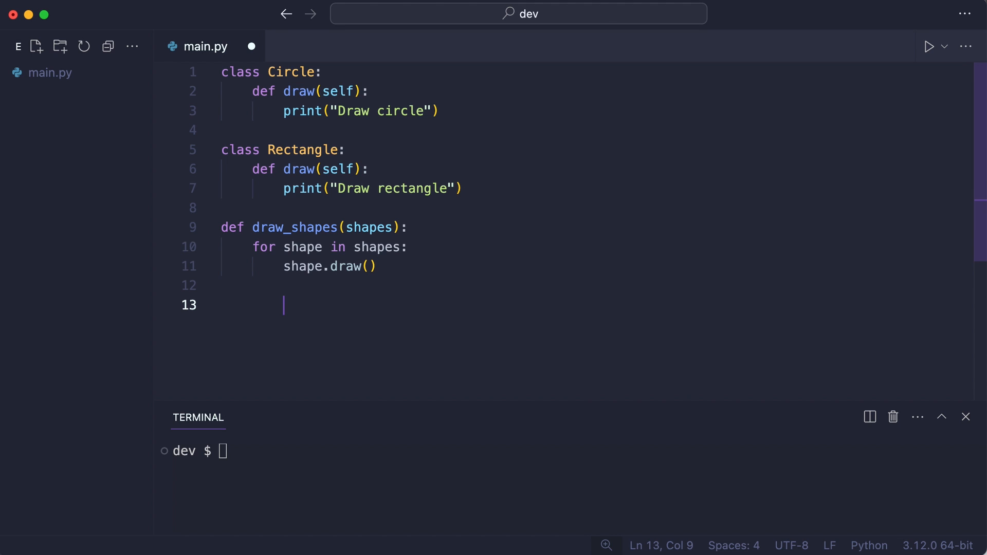
text(my_shapes = [)
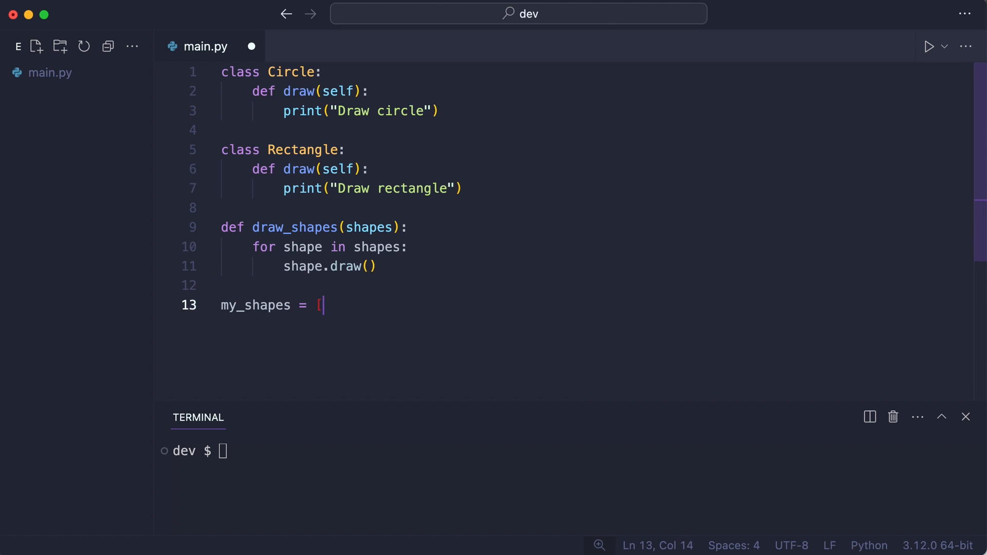
text([Circle(), Rectangle()])
text(draw_shapes(my_shapes)
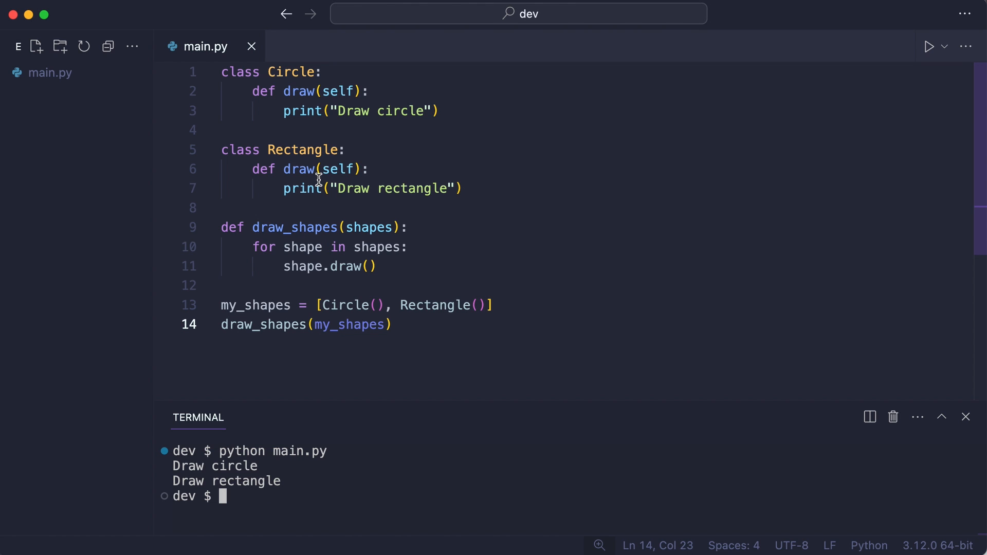
text(2)
text(f)
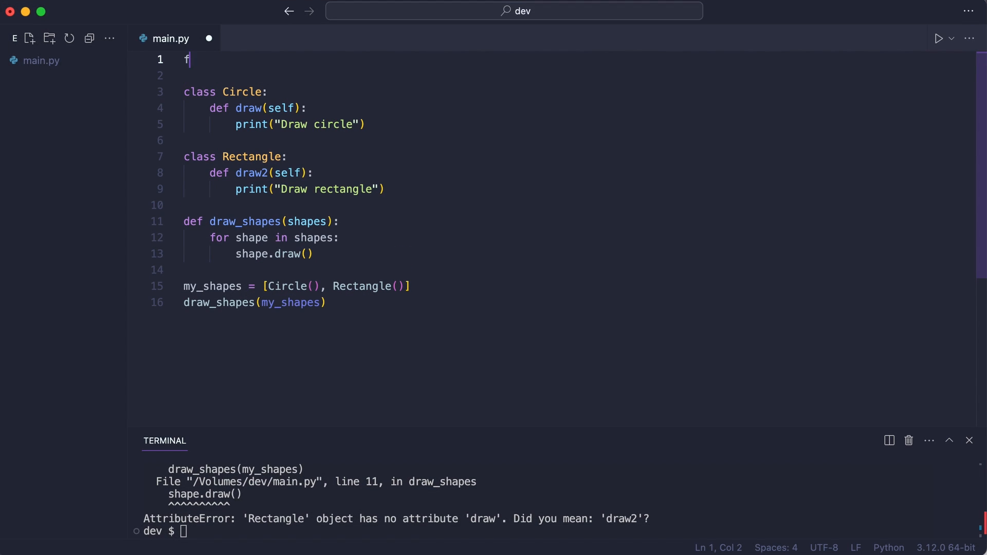
- Import ABC and abstractmethod and define an abstract Shape(ABC) with a draw stub
text(rom abc import ABC, abstractmethod)
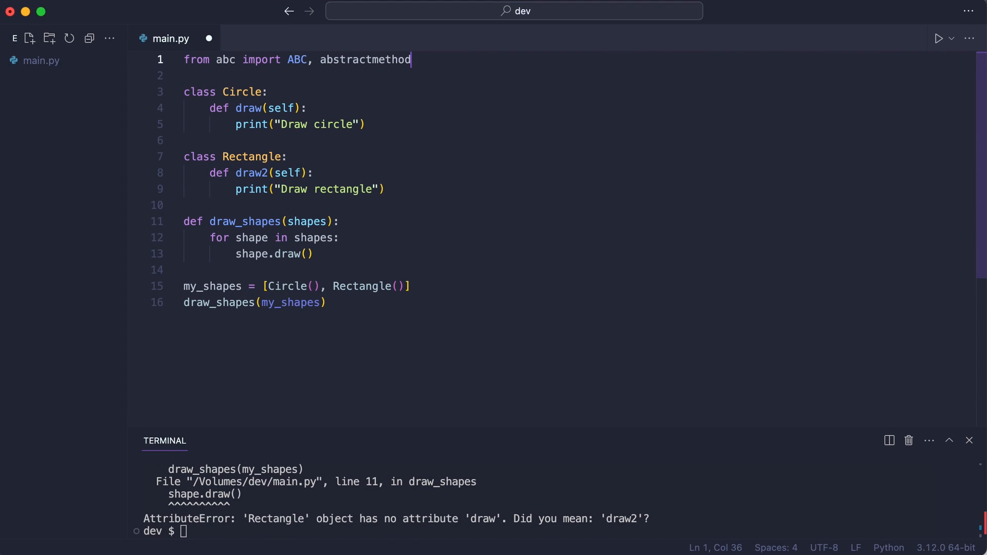
text(class Shape(AB)
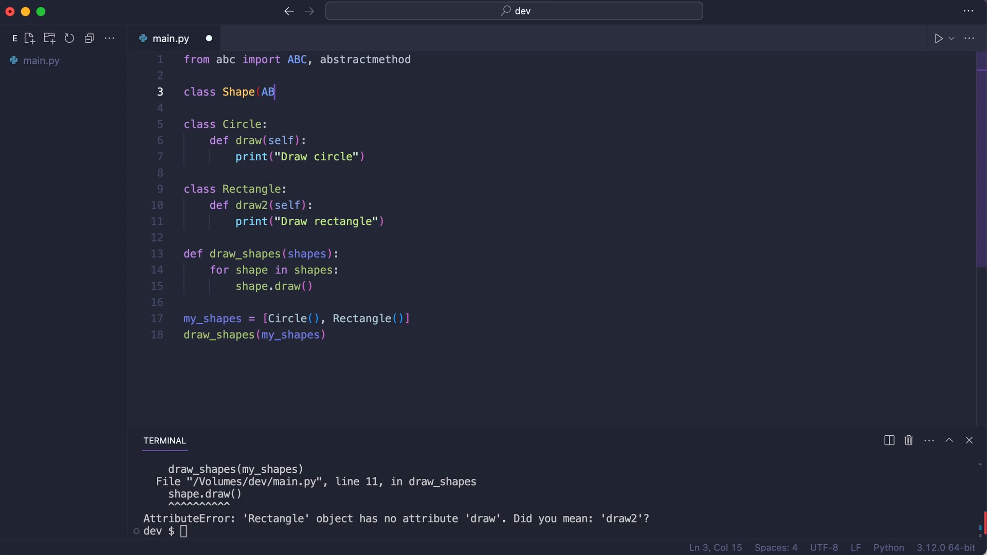
text(C):)
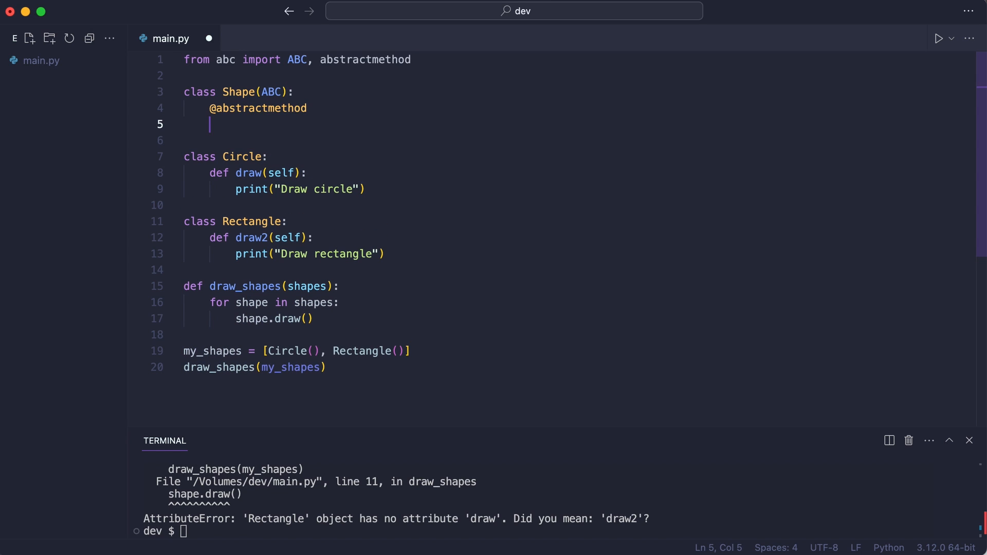
text(def draw(self): ...)
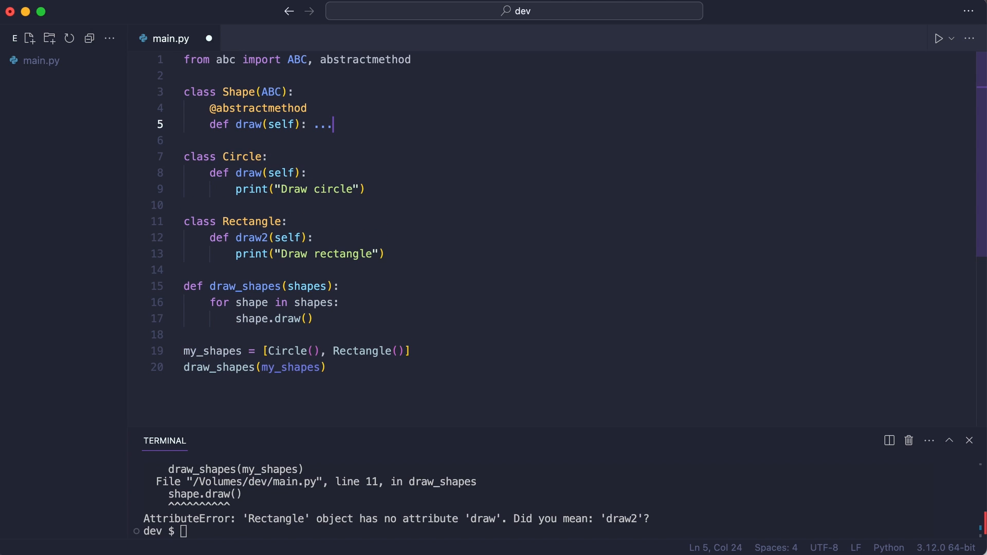
- Make Circle and Rectangle subclass Shape, then run python main.py to hit the TypeError
click(259, 156)
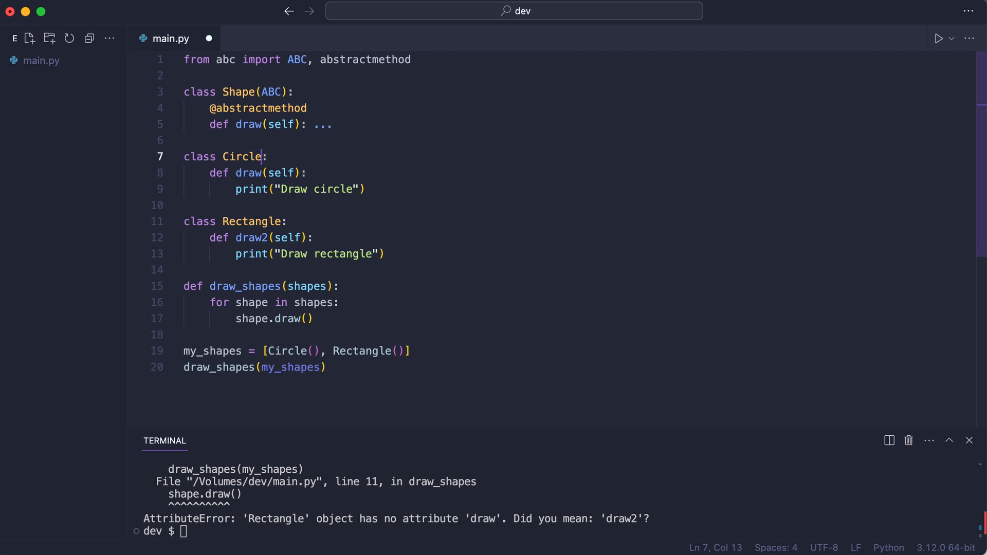
text((Shape))
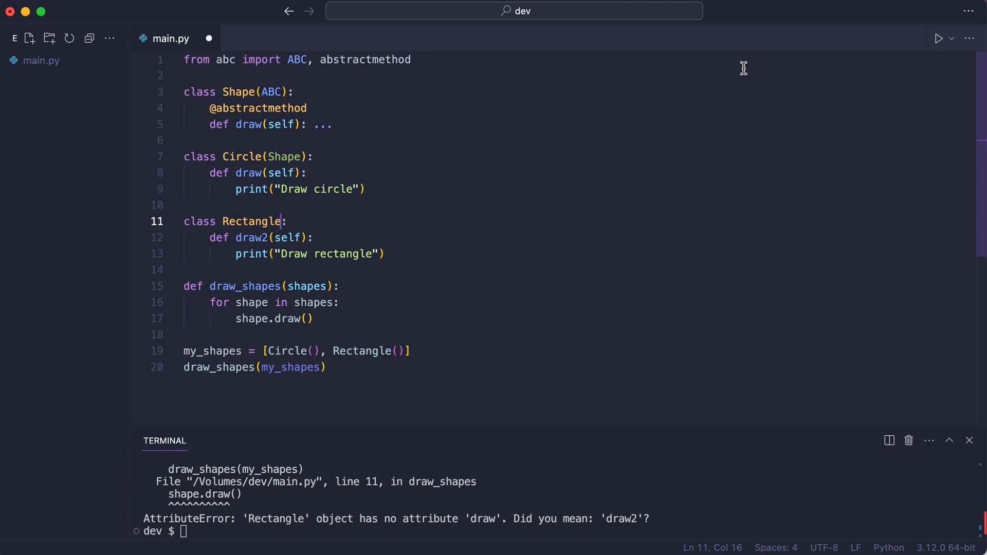
text((Shape))
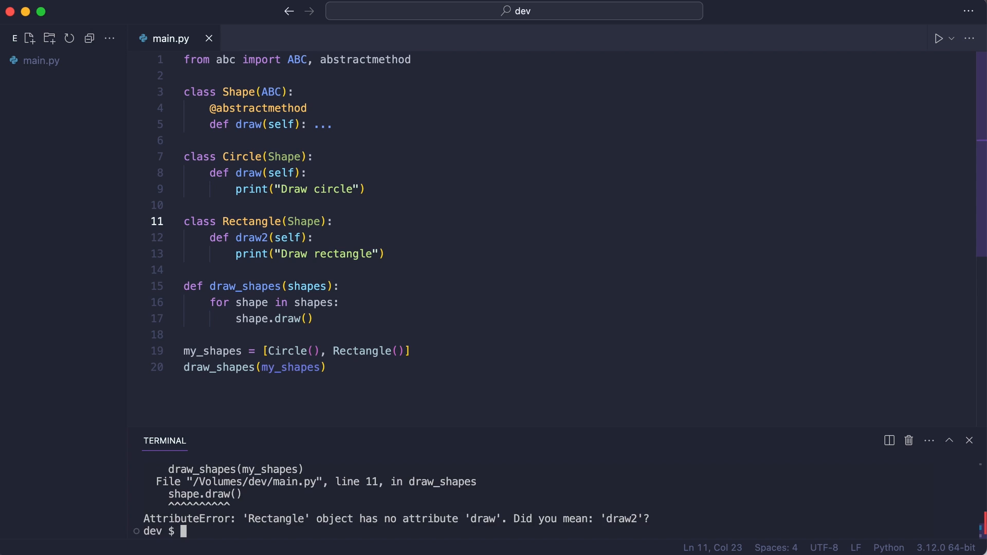
text(python main.py)
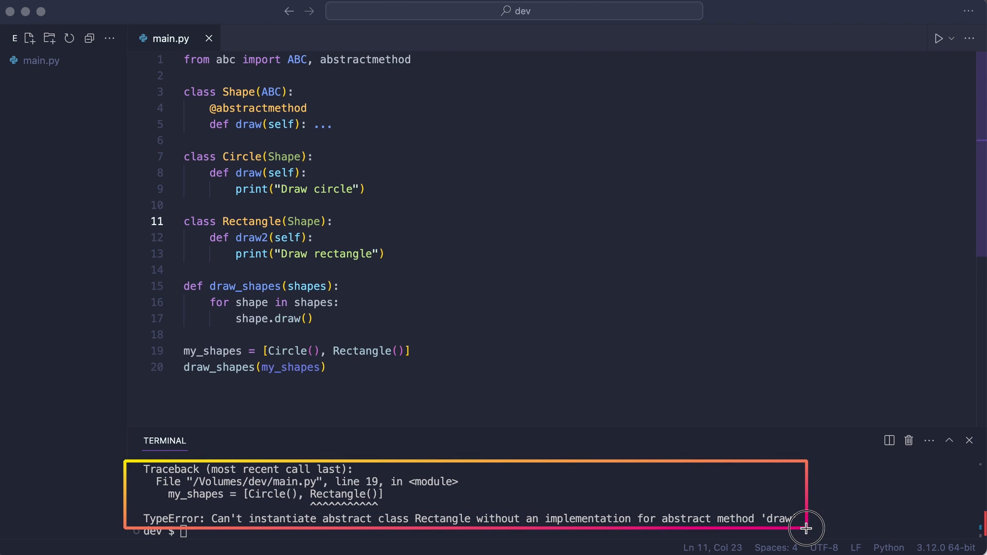
mouse_move(822, 527)
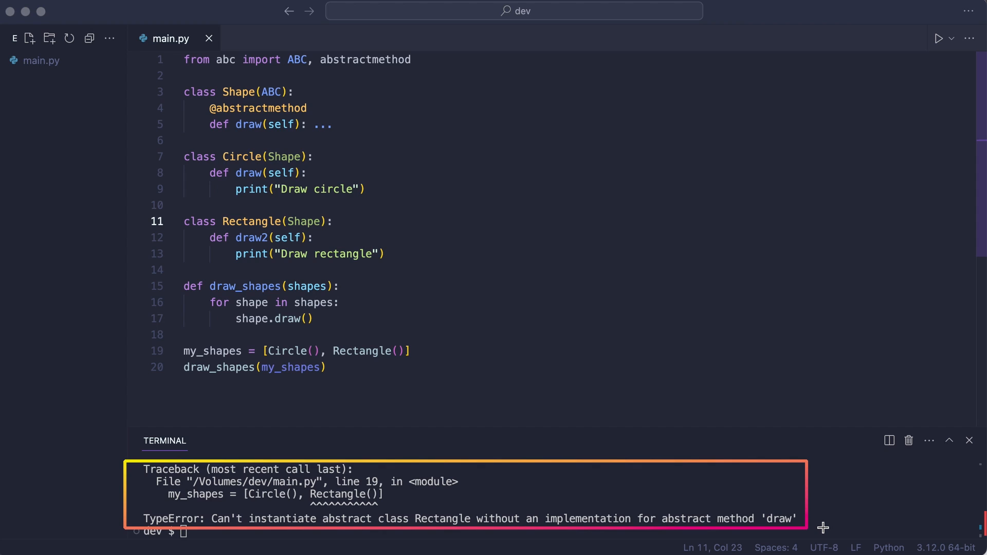
click(315, 238)
text(m)
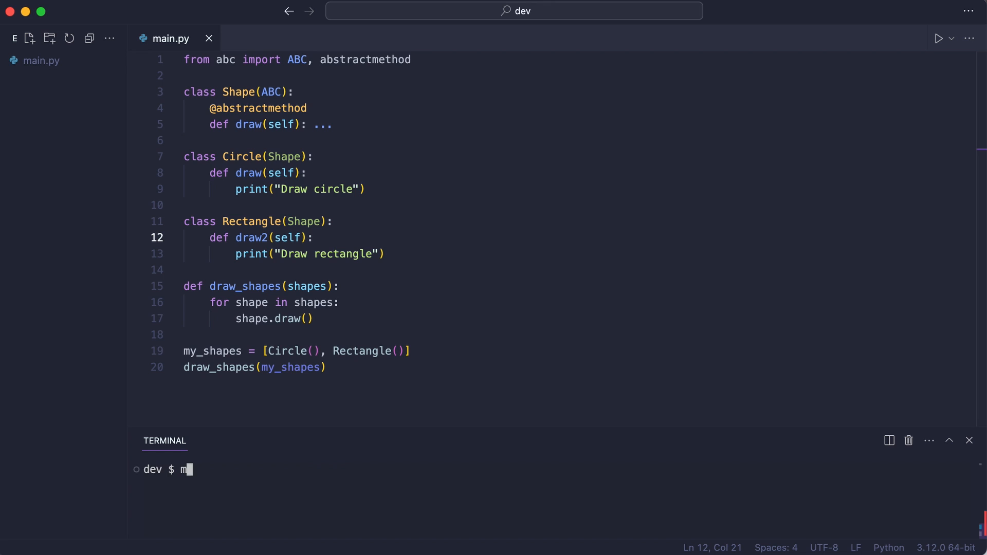
- Run mypy main.py to see Rectangle flagged as abstract
text(ypy main.py)
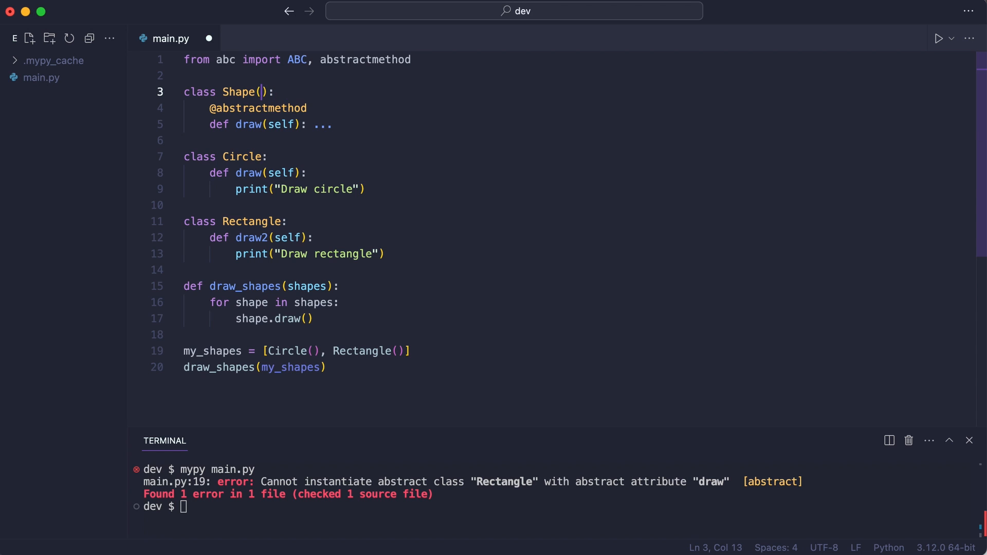
- Base Shape on Protocol and replace the abc import and decorator with 'from typing import Protocol'
text(Protocol)
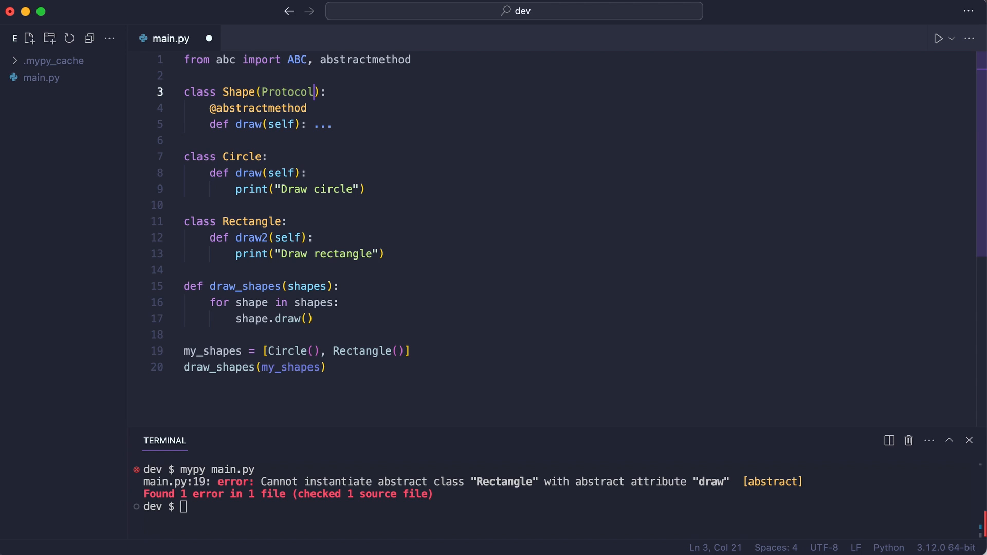
drag(210, 108, 183, 124)
text(from typing import Protoco)
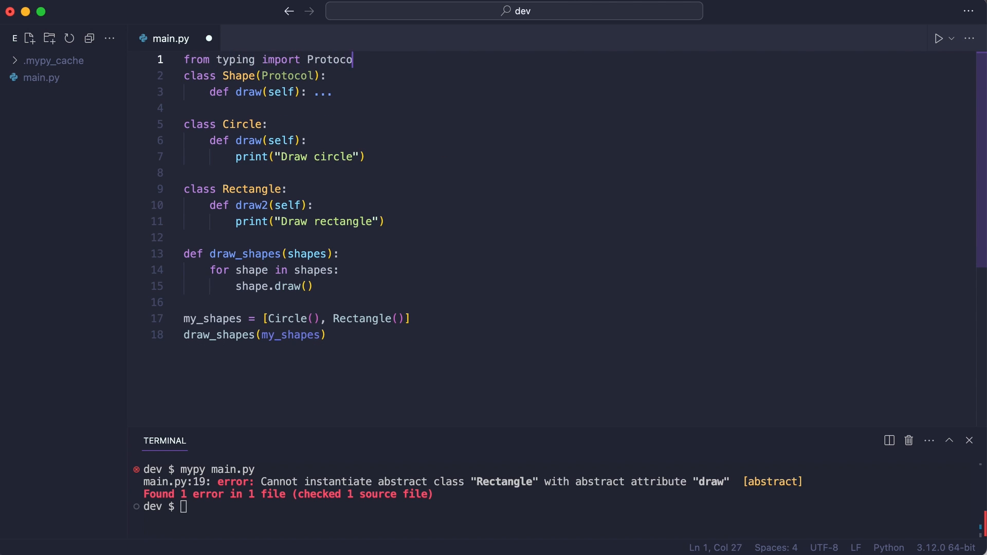
key(enter)
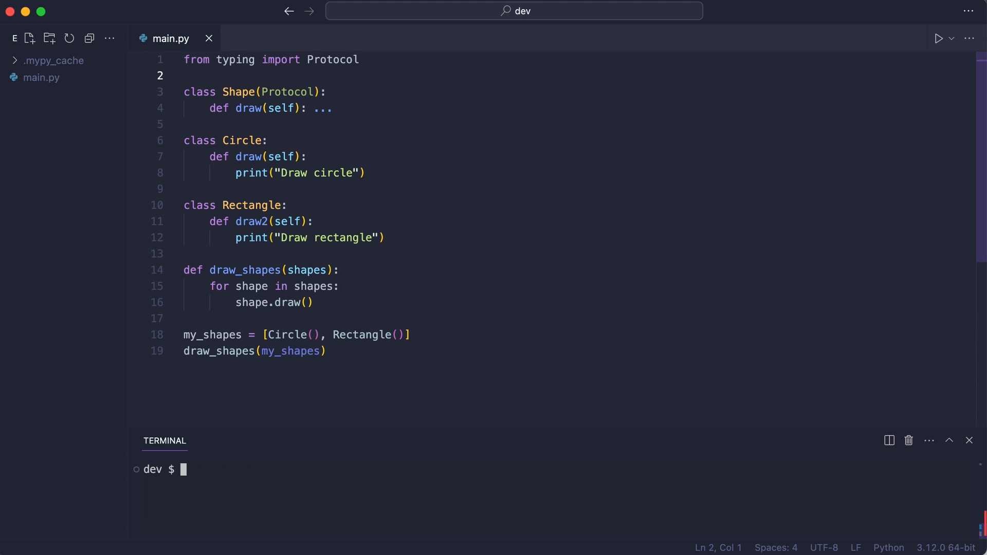
- Run mypy main.py, which now reports no issues
text(mypy main.py)
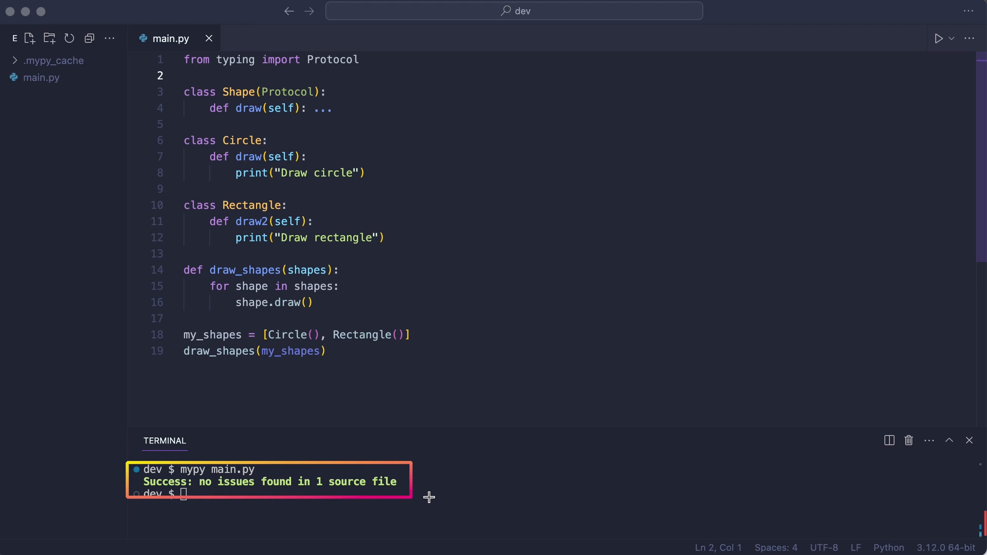
mouse_move(464, 499)
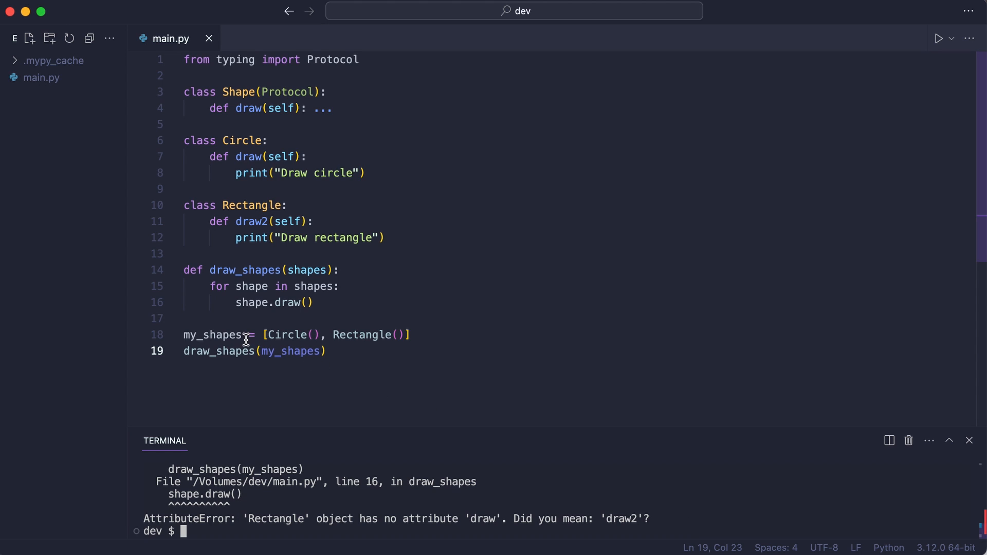
- Annotate my_shapes as list[Shape] and rerun mypy to flag Rectangle as incompatible
text(: list)
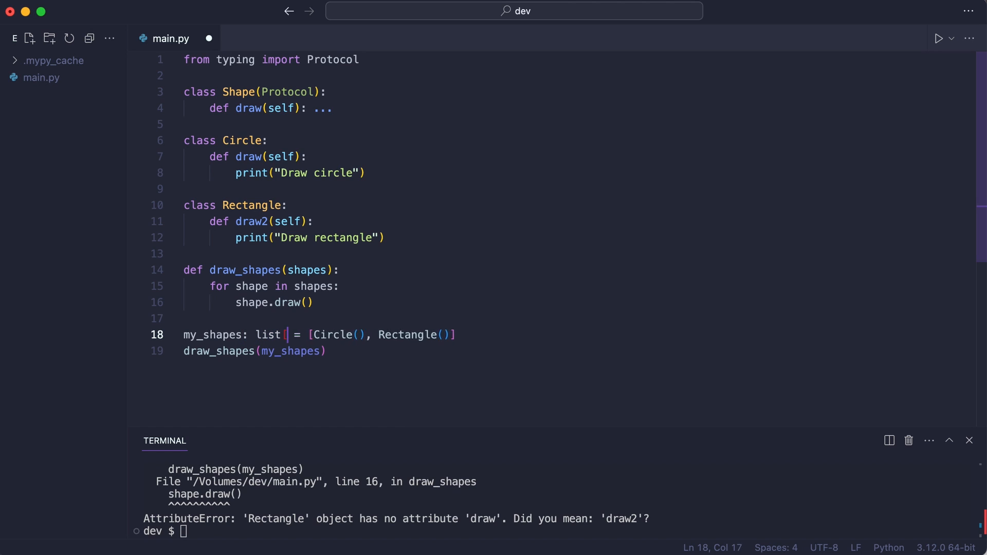
text([Shape])
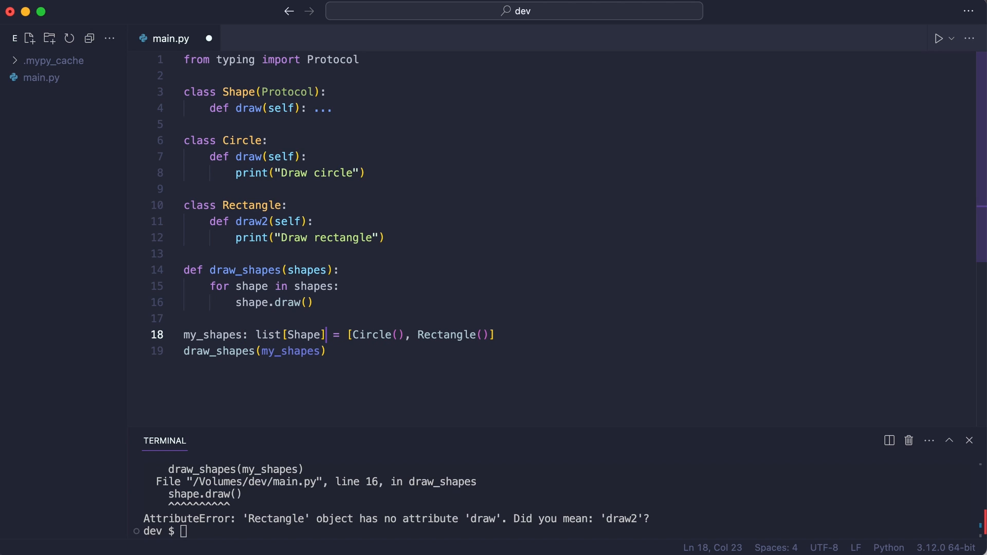
text(mypy main.)
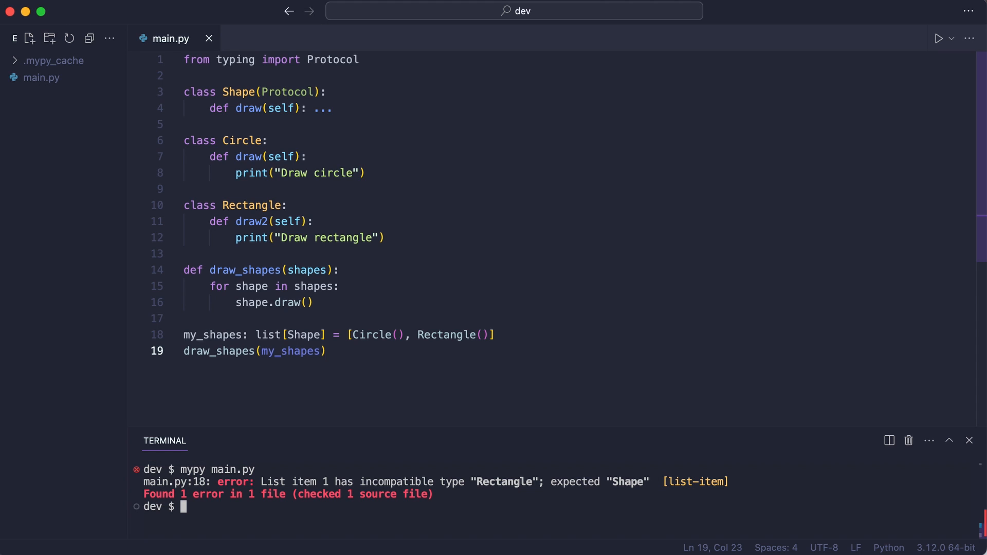
- Run pyright main.py, then rename Rectangle's draw2 method to draw
text(pyright main.py)
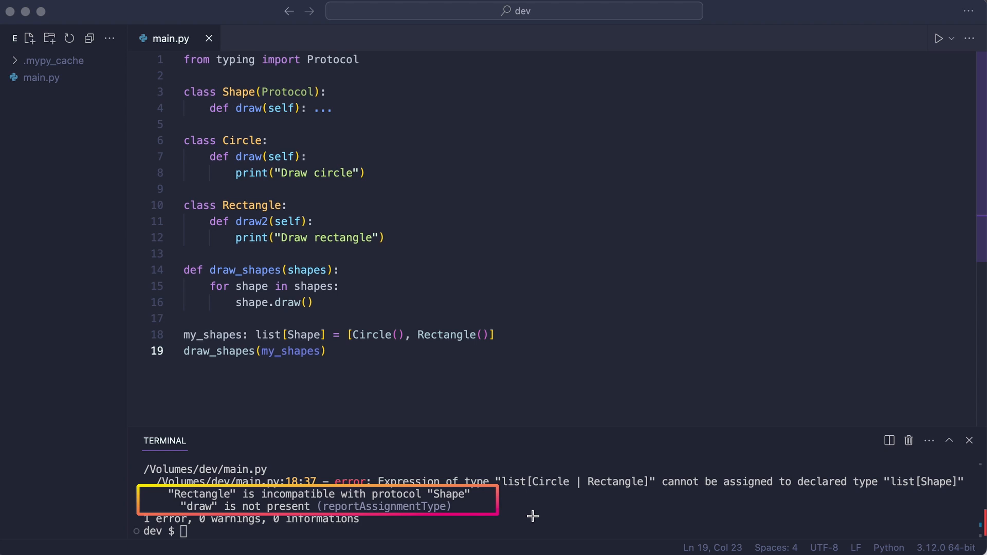
click(270, 220)
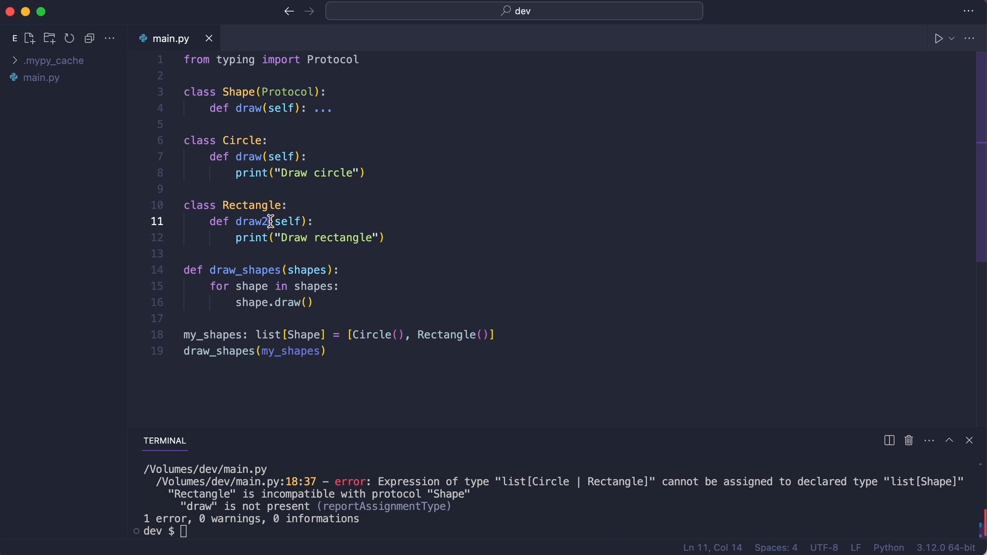
key(Backspace)
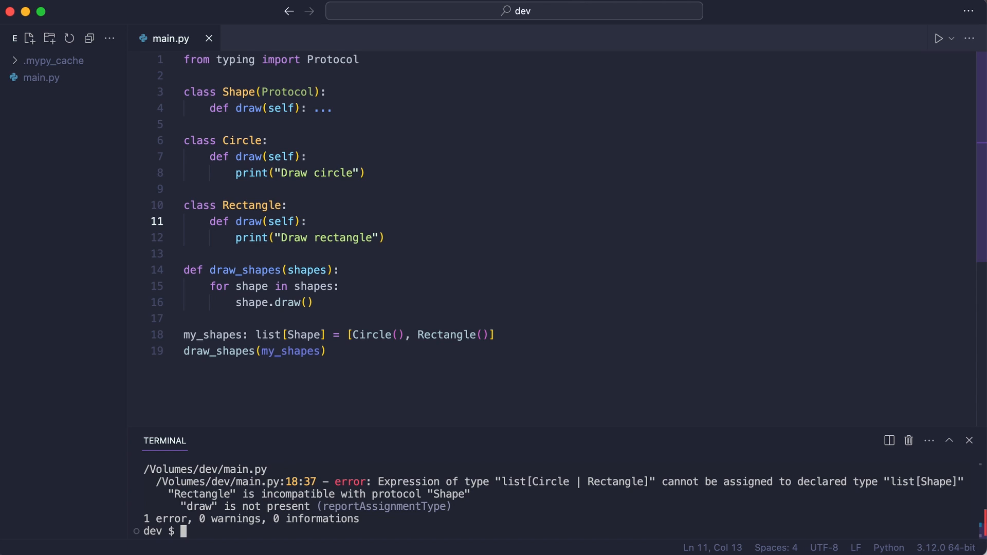
- Rerun pyright with 0 errors, then run python main.py printing both draw messages
text(pyright main.py)
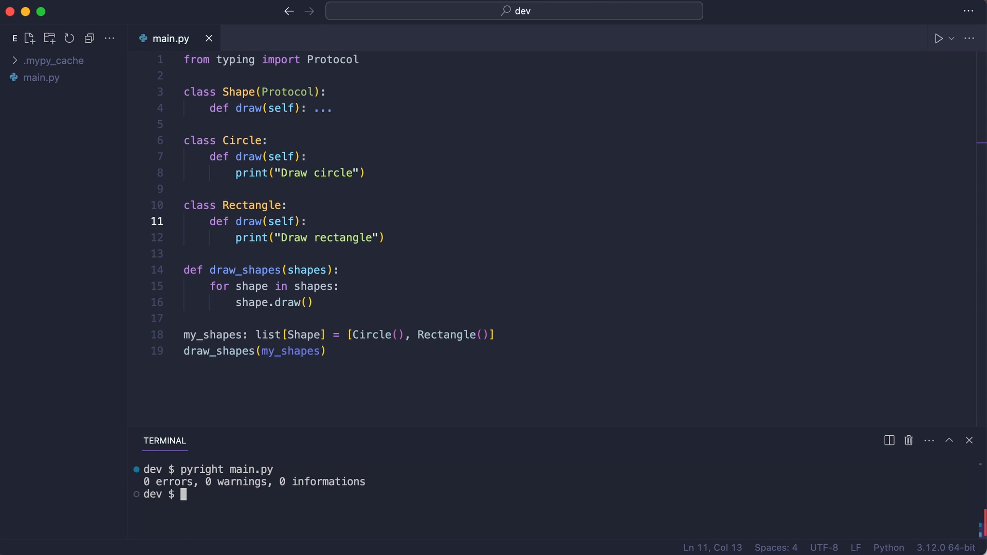
click(326, 352)
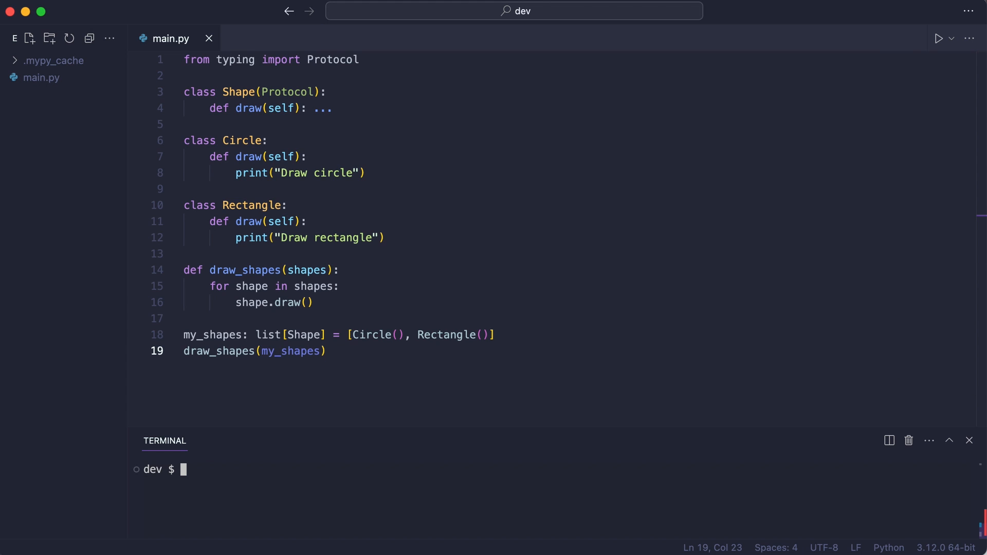
text(python main.py)
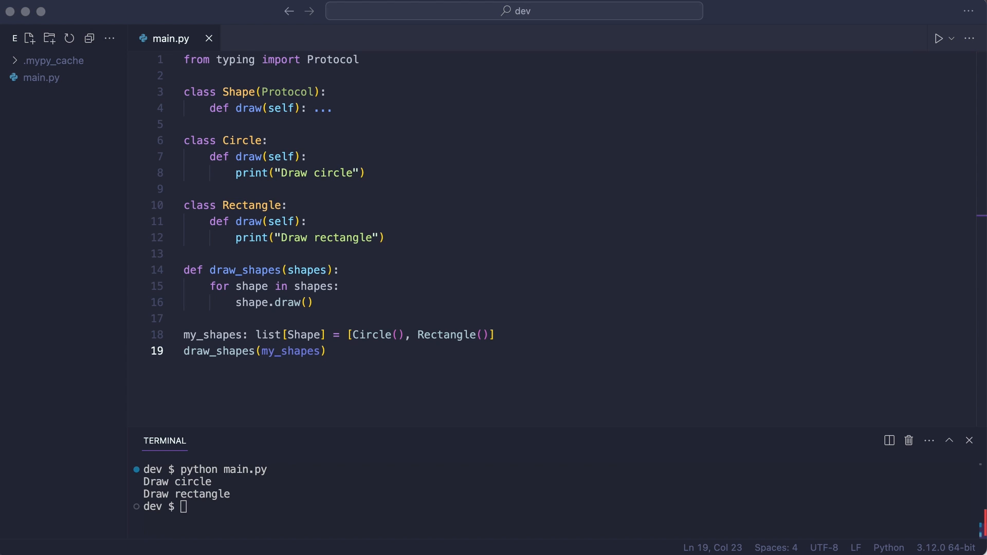